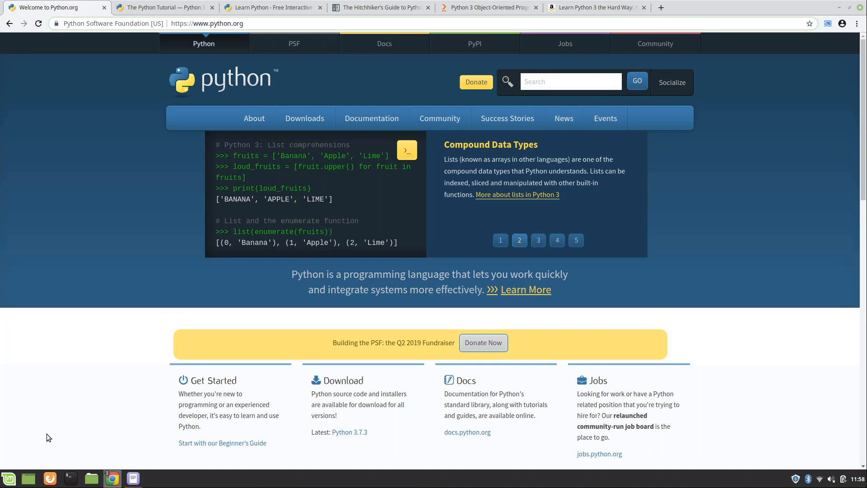
- Show the simple arithmetic example in the python.org code carousel via slide indicator 3
left_click(537, 240)
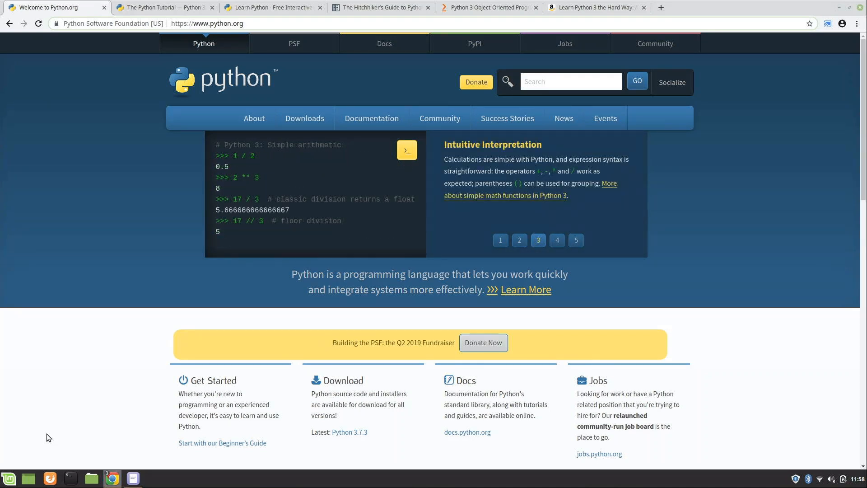
mouse_move(133, 298)
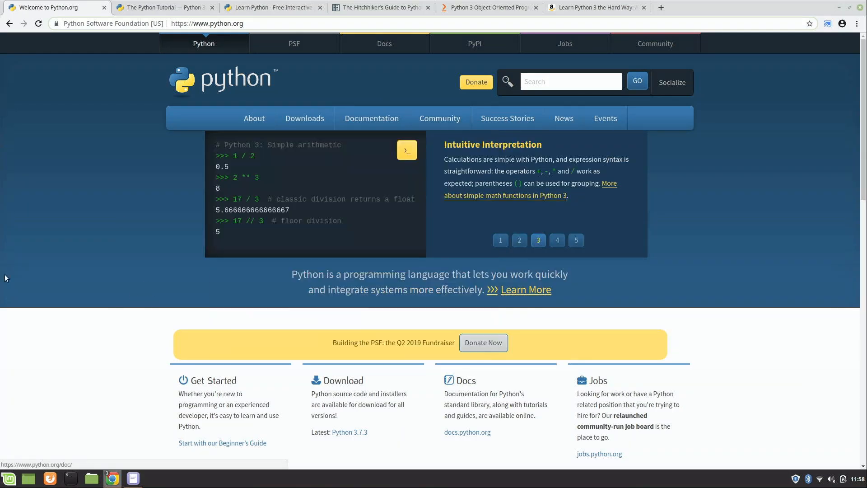
mouse_move(92, 353)
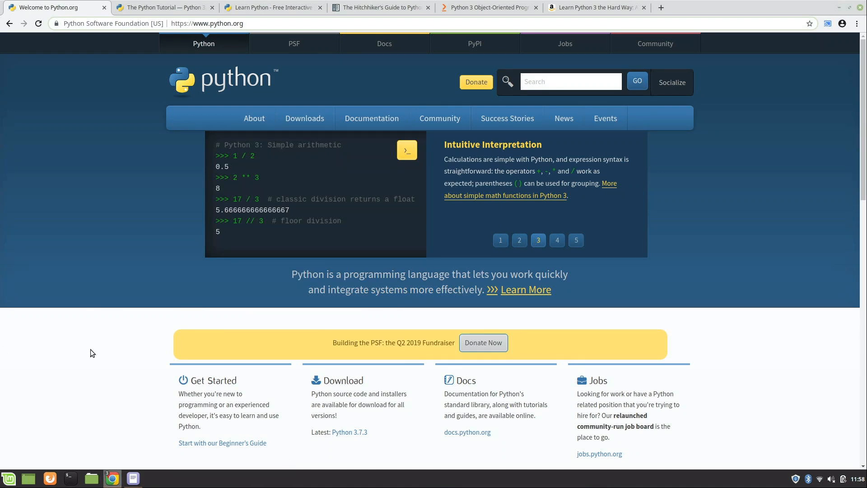
mouse_move(467, 381)
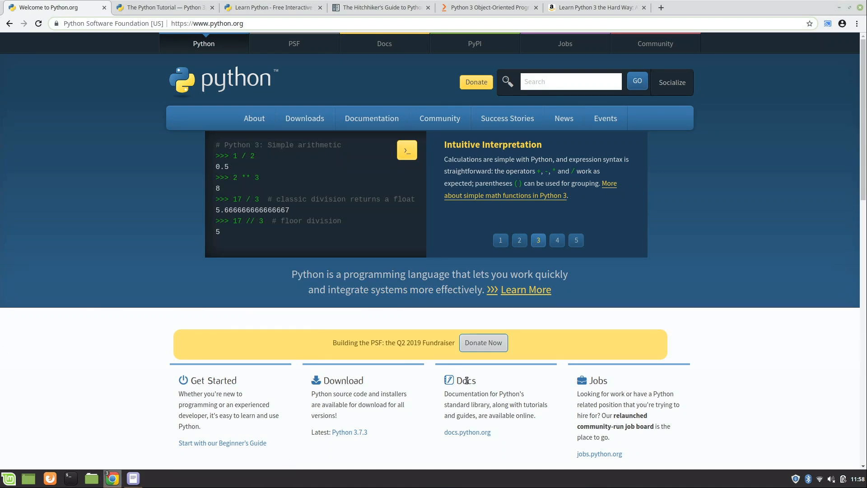
mouse_move(474, 431)
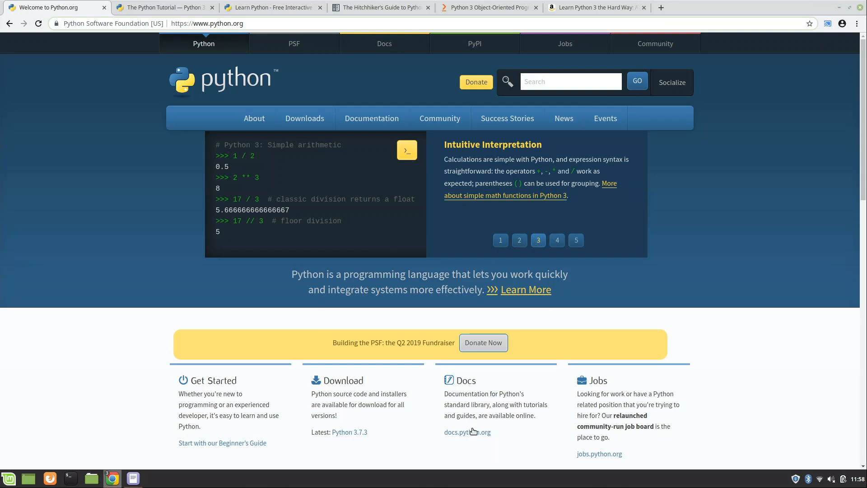
- Go to the Python 3.7.3 documentation front page from the python.org Docs link
left_click(468, 432)
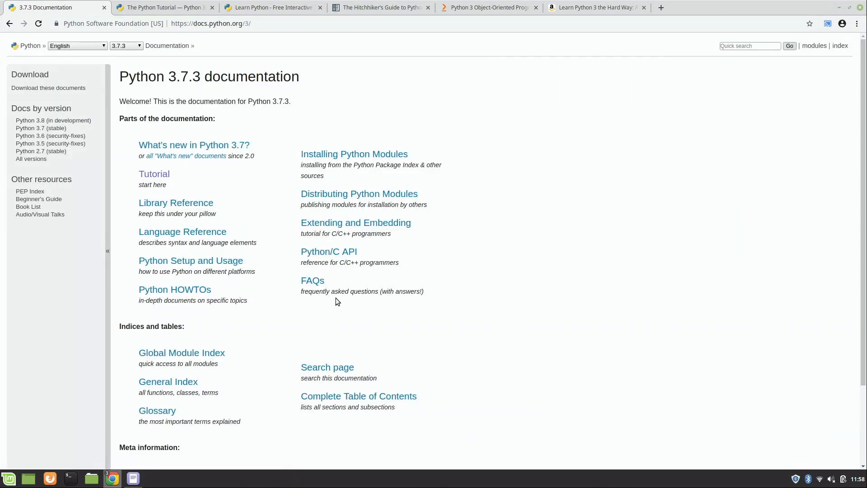
mouse_move(520, 250)
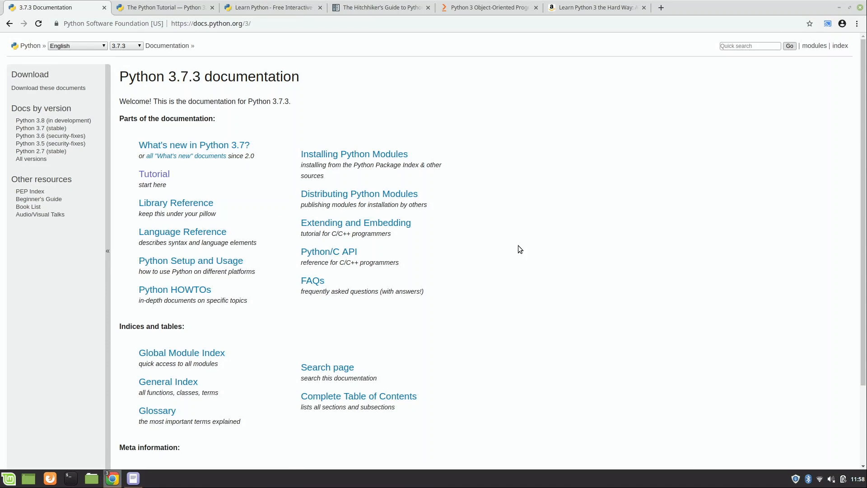
mouse_move(347, 132)
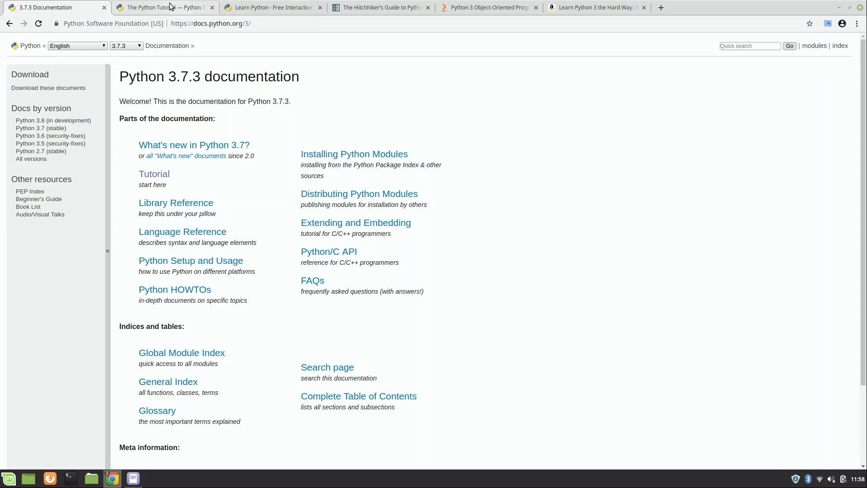
- Switch to The Python Tutorial tab and browse its chapter contents, returning to the top
left_click(163, 7)
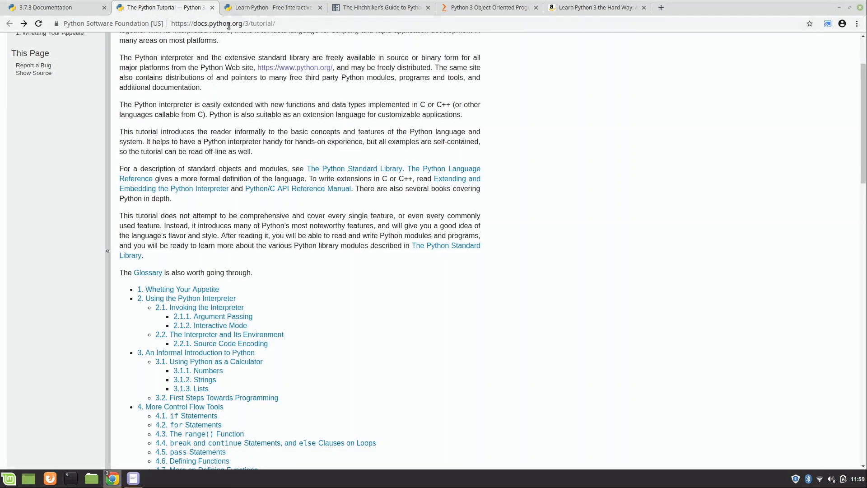
mouse_move(230, 52)
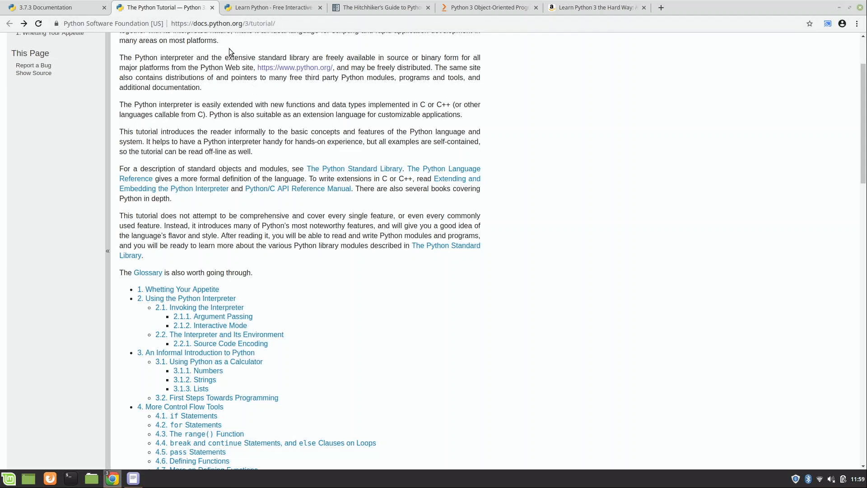
mouse_move(297, 27)
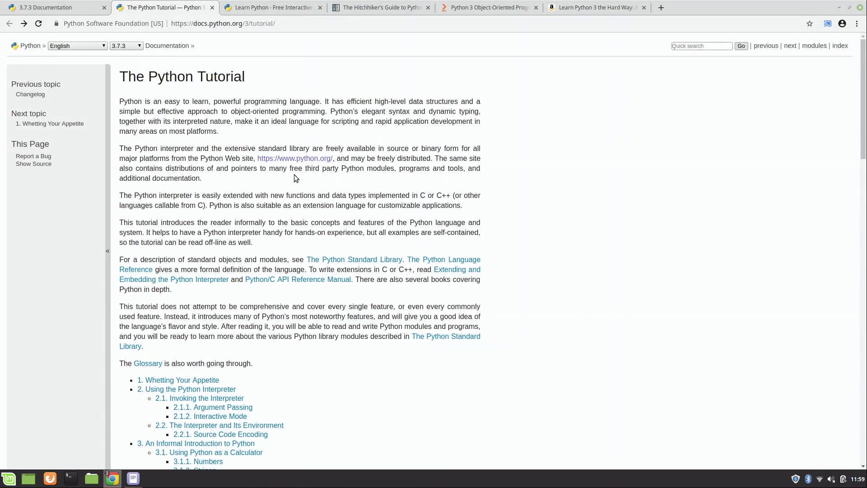
scroll("down", 3)
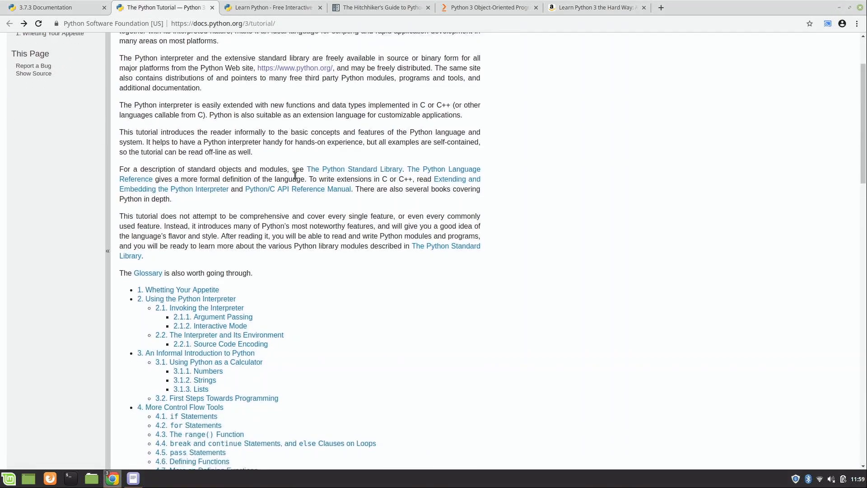
scroll("down", 3)
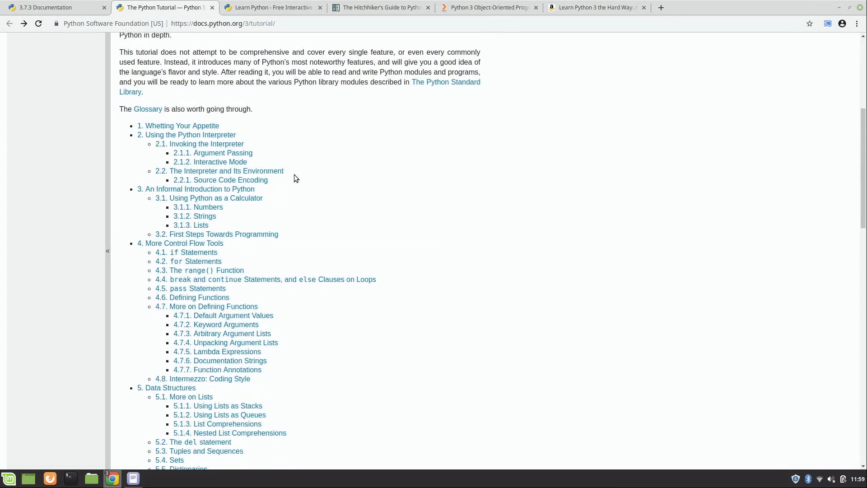
scroll("down", 3)
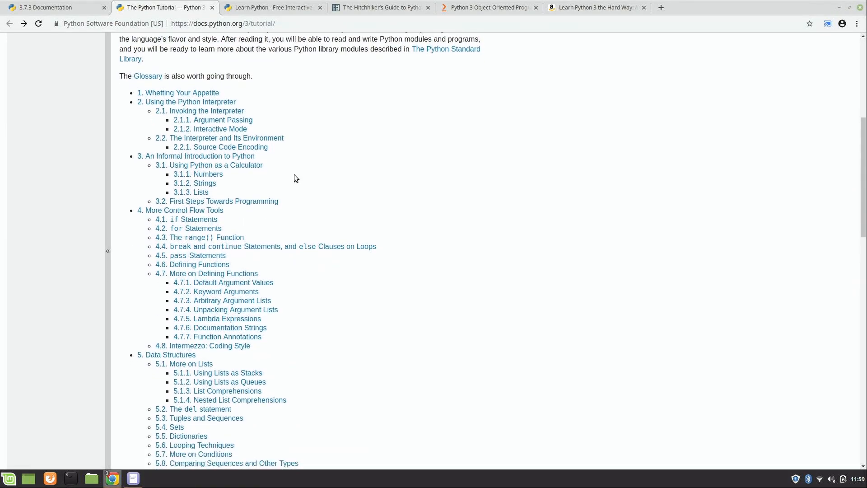
scroll("up", 3)
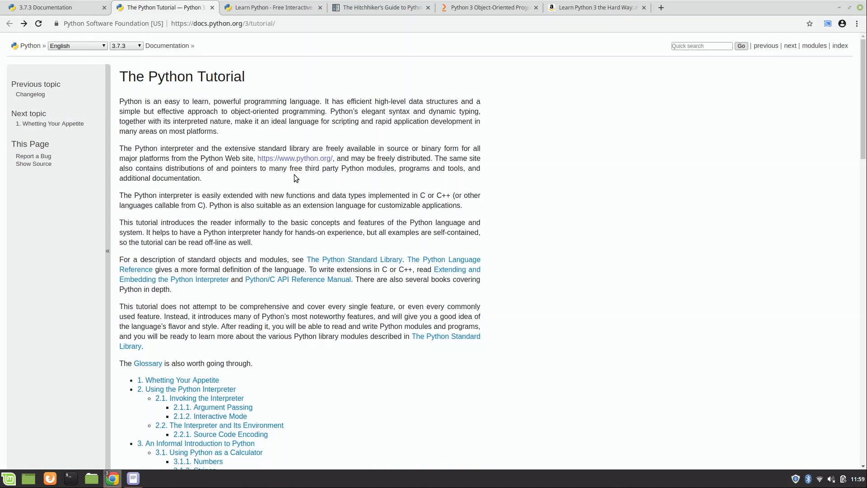
mouse_move(285, 190)
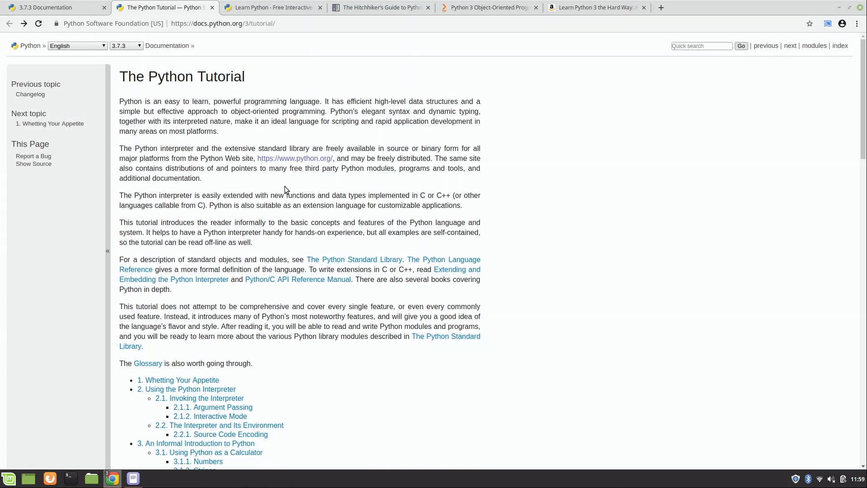
mouse_move(277, 195)
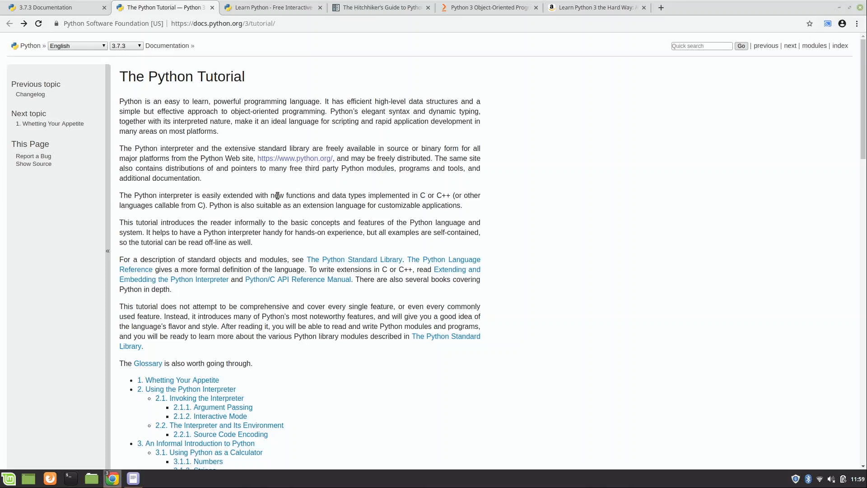
- Switch to learnpython.org and browse its basic, data science and advanced tutorial lists
left_click(271, 7)
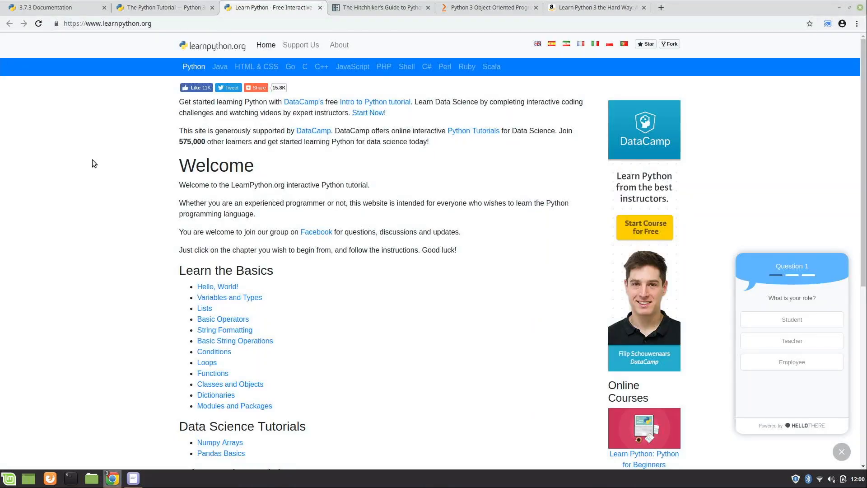
mouse_move(95, 200)
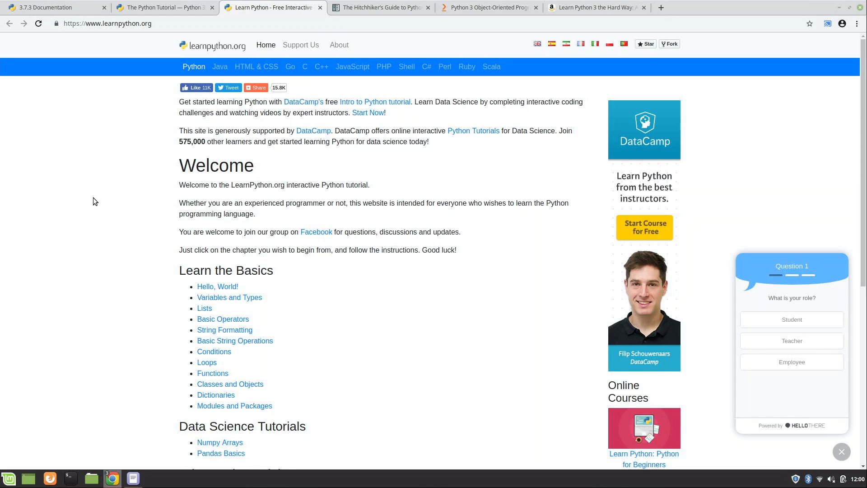
scroll("down", 3)
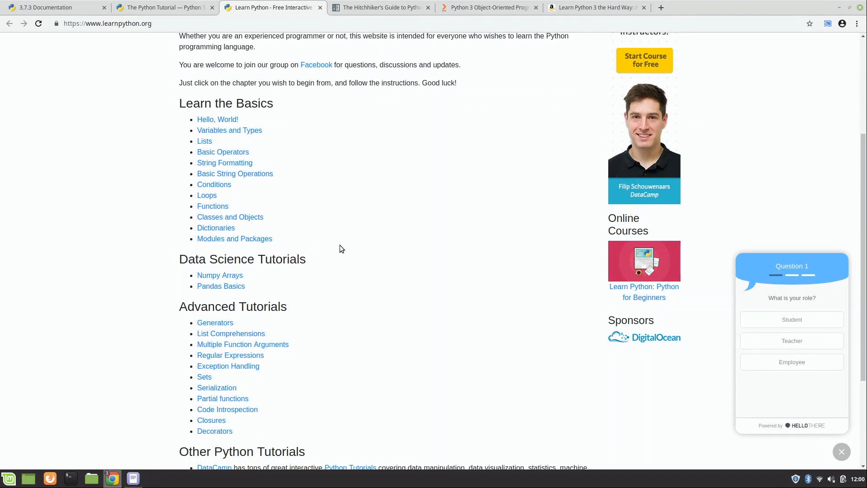
scroll("down", 3)
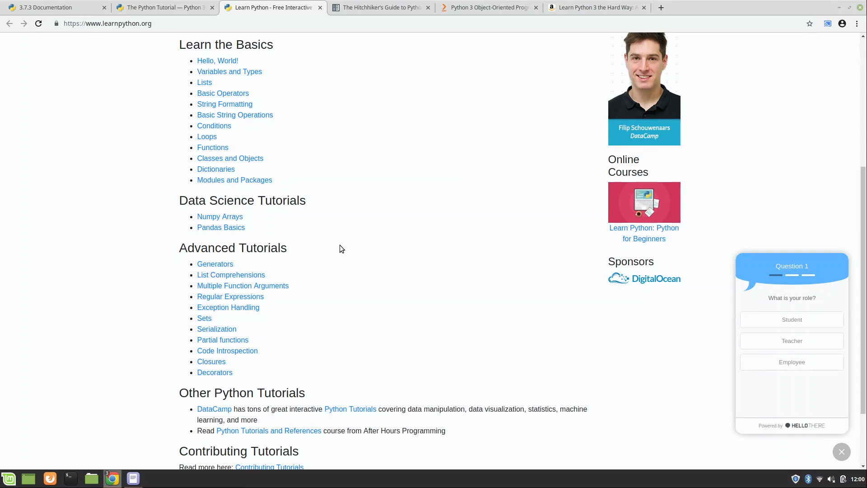
scroll("up", 3)
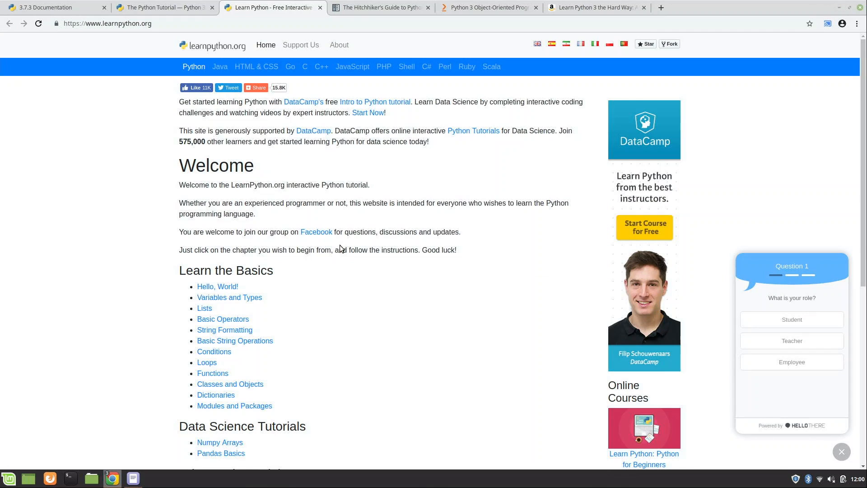
mouse_move(375, 289)
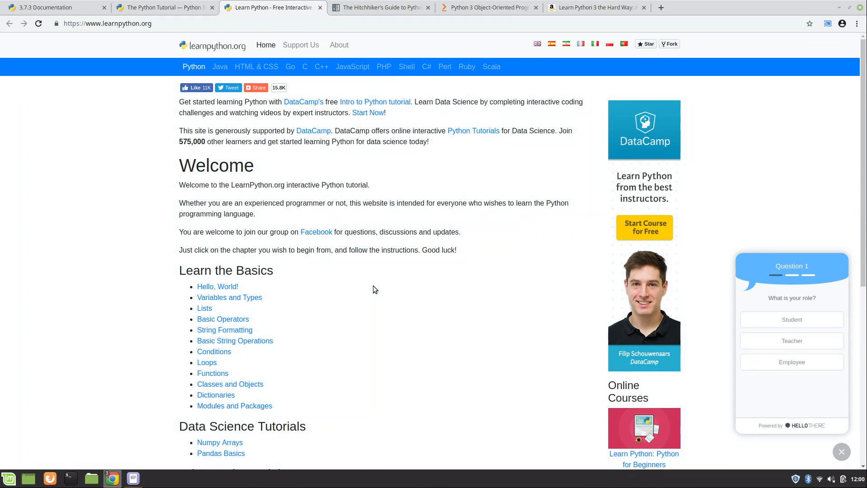
- Switch to The Hitchhiker's Guide and scroll through Development Environments and Writing Great Python Code
left_click(381, 7)
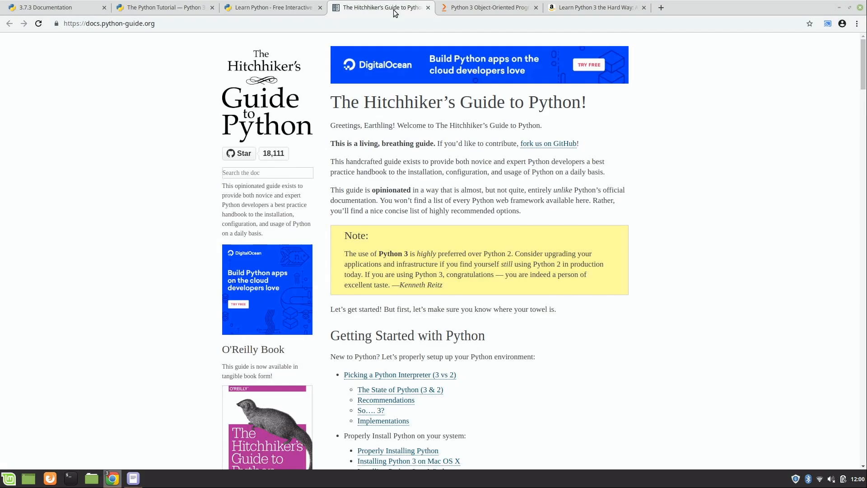
mouse_move(687, 190)
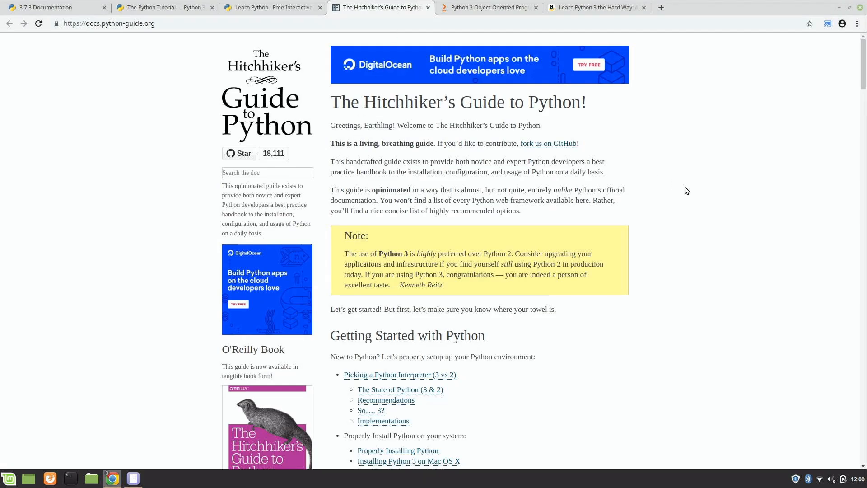
mouse_move(685, 213)
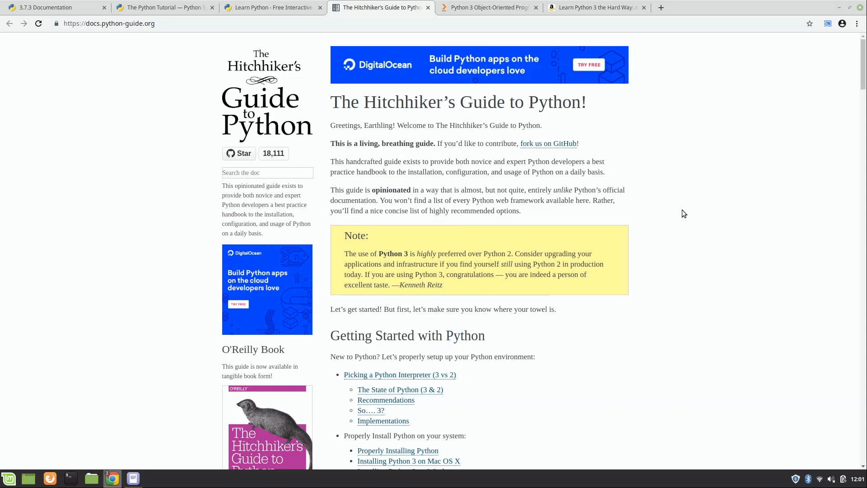
scroll("down", 3)
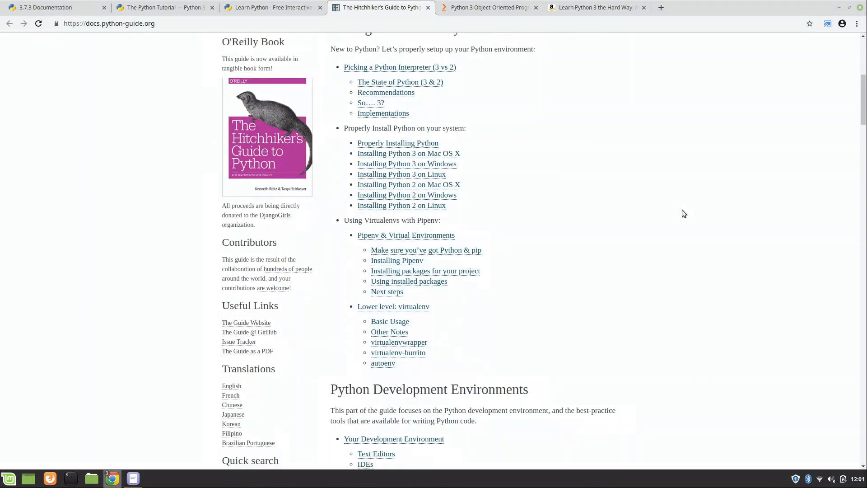
scroll("down", 3)
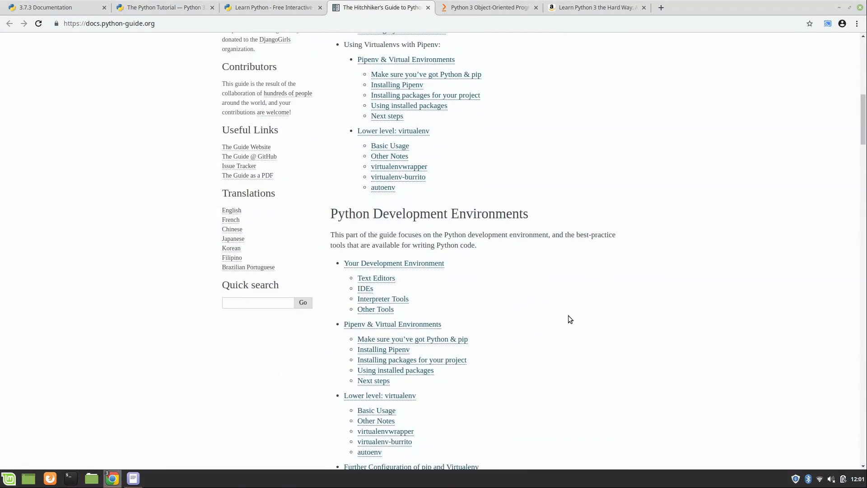
scroll("down", 3)
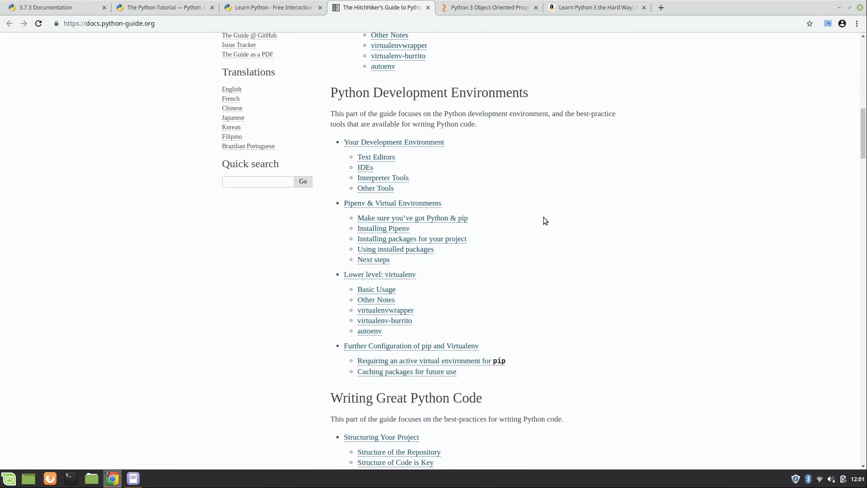
scroll("down", 3)
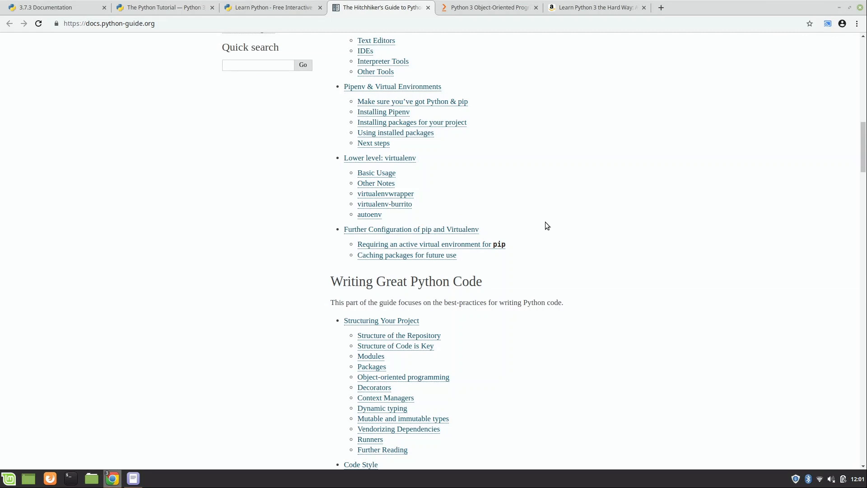
scroll("down", 3)
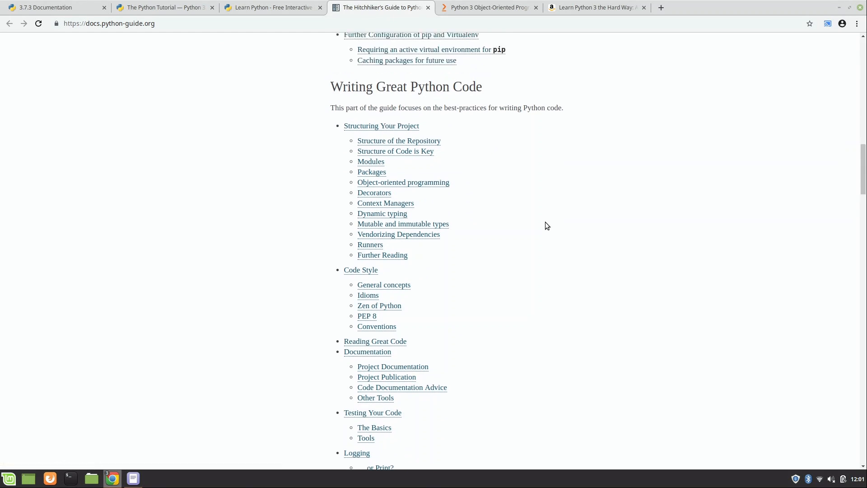
scroll("down", 3)
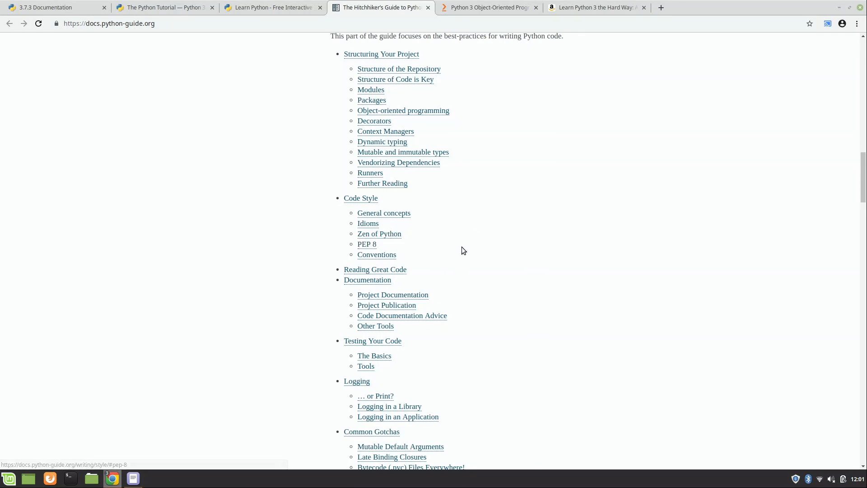
mouse_move(501, 232)
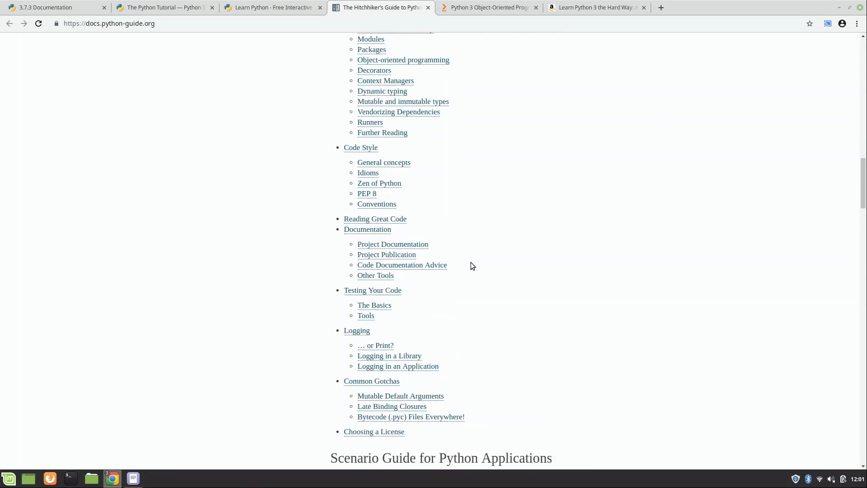
scroll("up", 3)
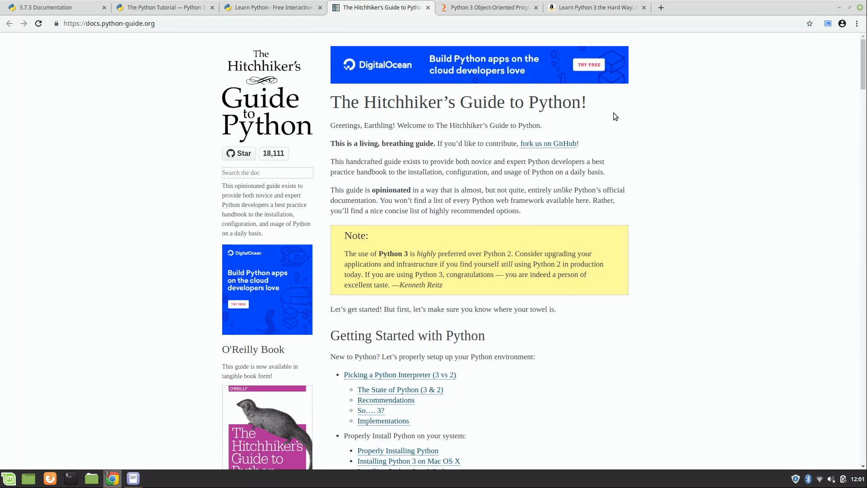
mouse_move(681, 116)
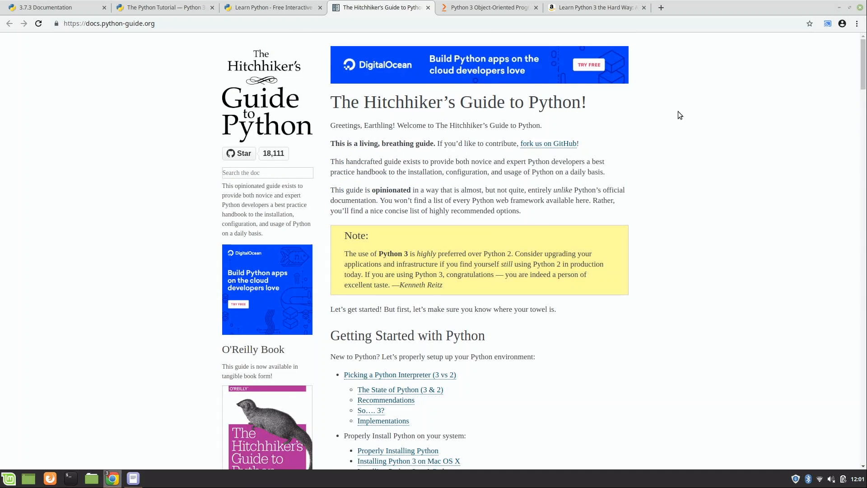
mouse_move(615, 12)
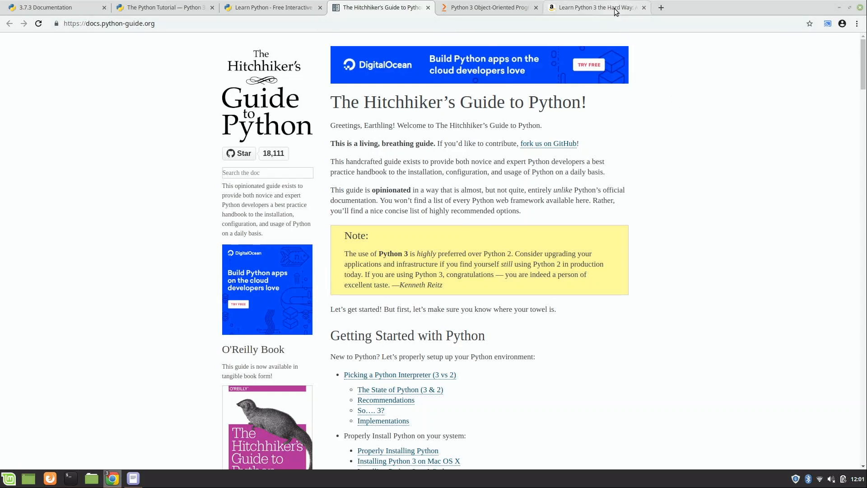
- Switch to the Amazon Learn Python 3 the Hard Way listing and view its buying options and description
left_click(596, 7)
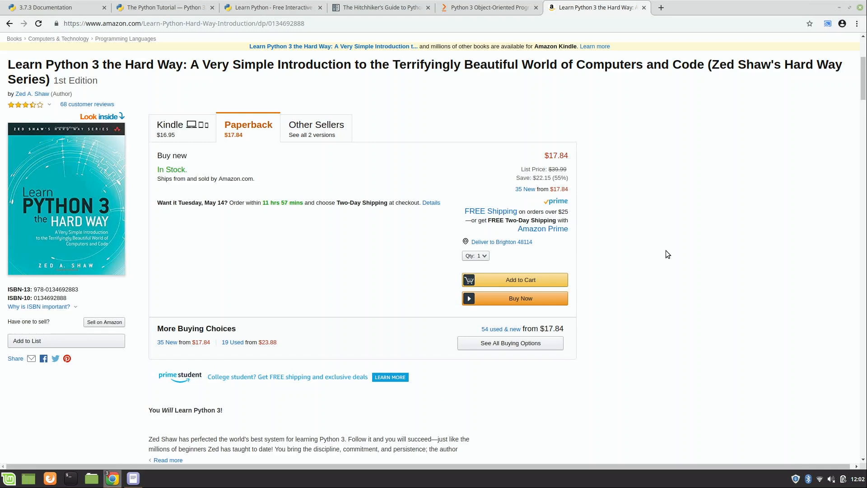
scroll("down", 3)
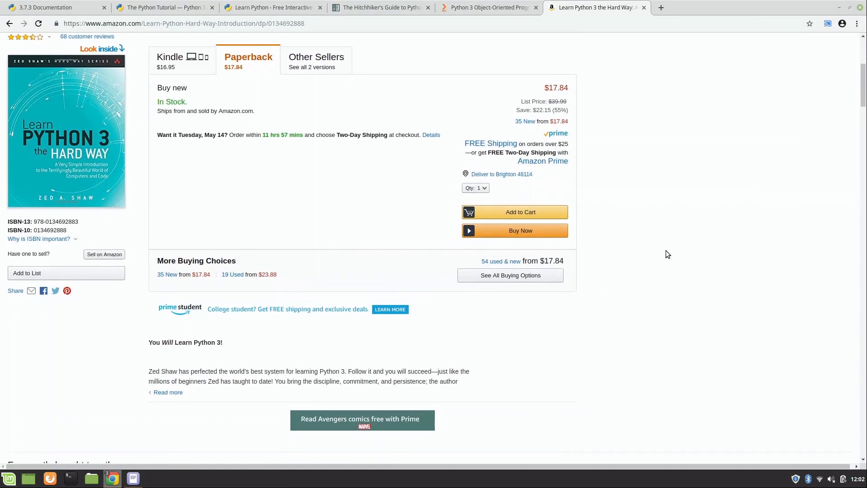
scroll("down", 3)
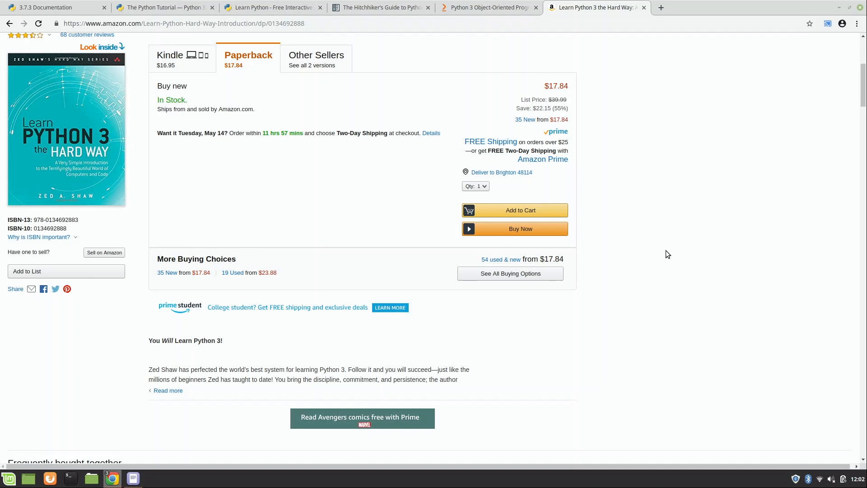
mouse_move(247, 191)
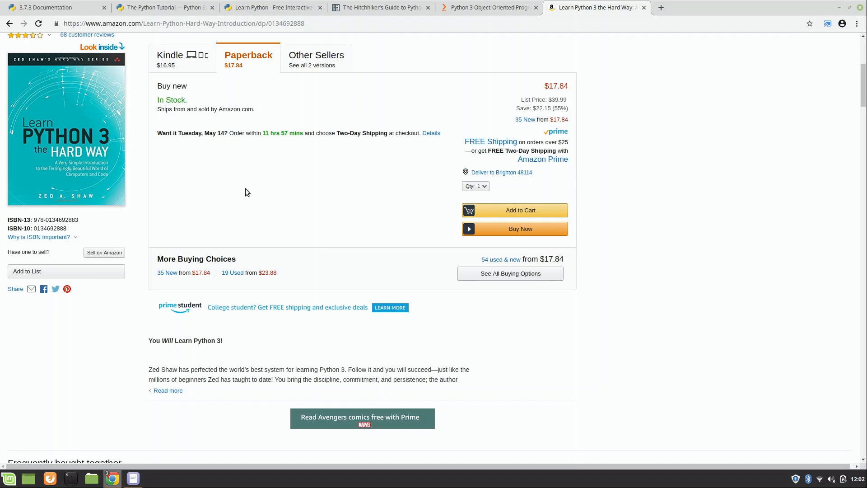
mouse_move(195, 179)
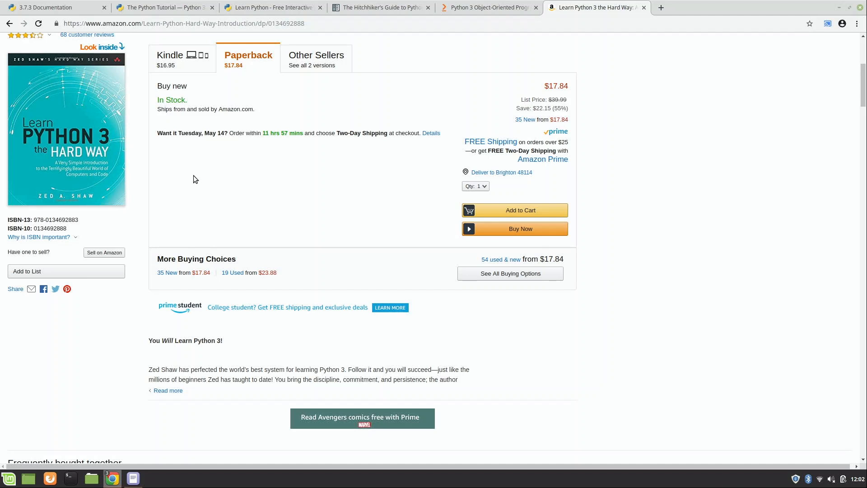
mouse_move(152, 160)
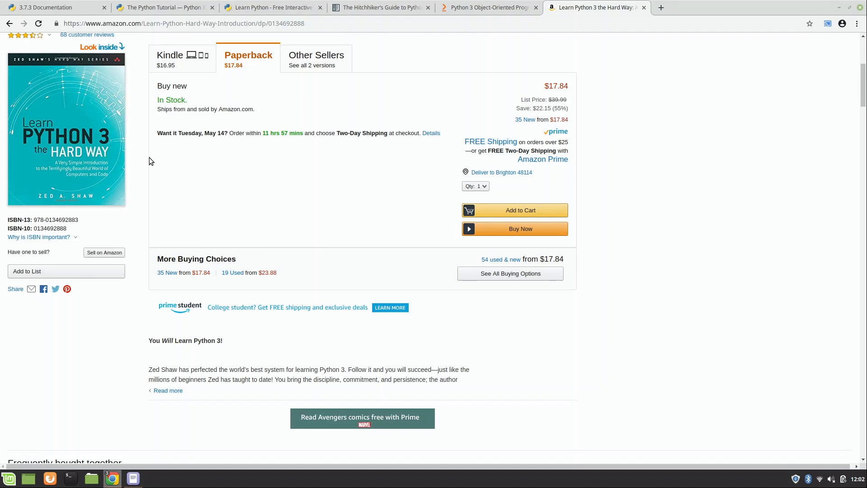
mouse_move(173, 165)
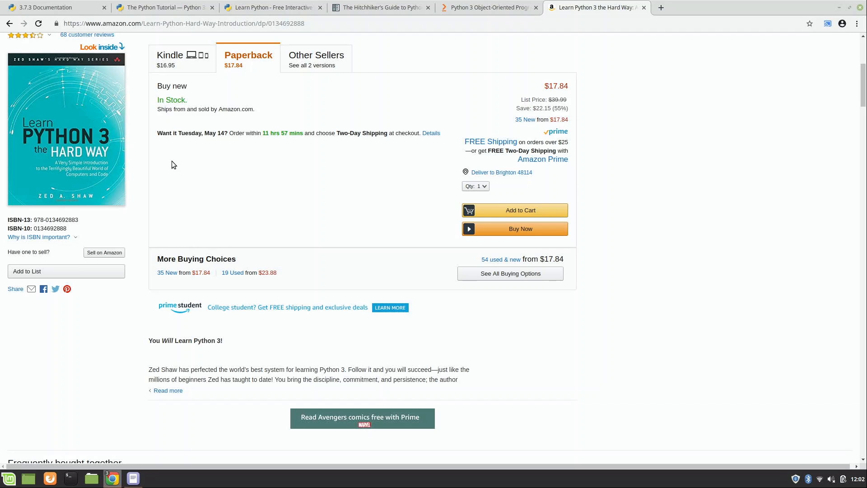
mouse_move(839, 340)
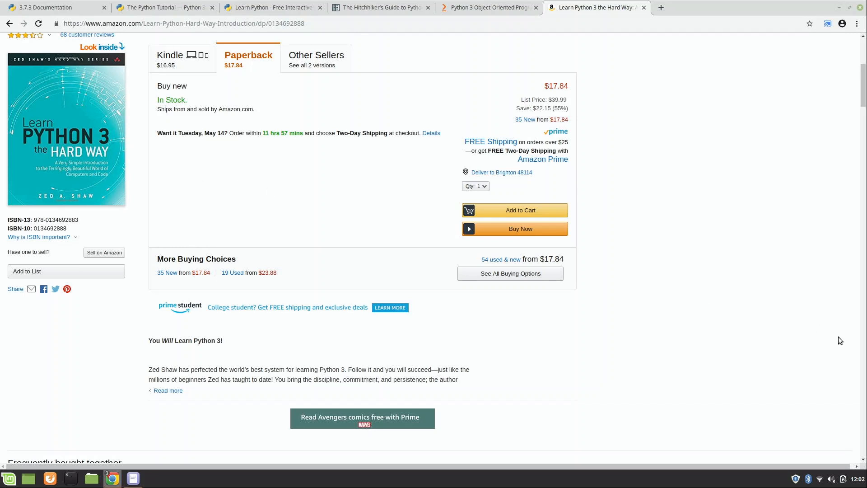
mouse_move(721, 291)
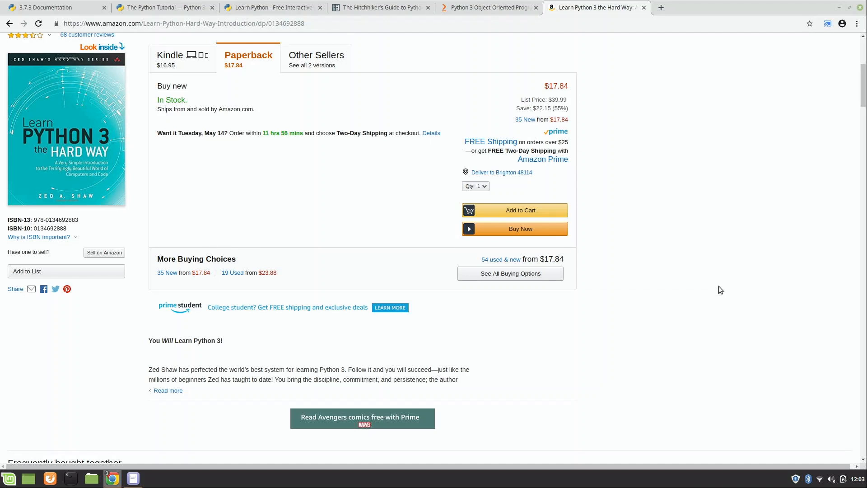
mouse_move(732, 288)
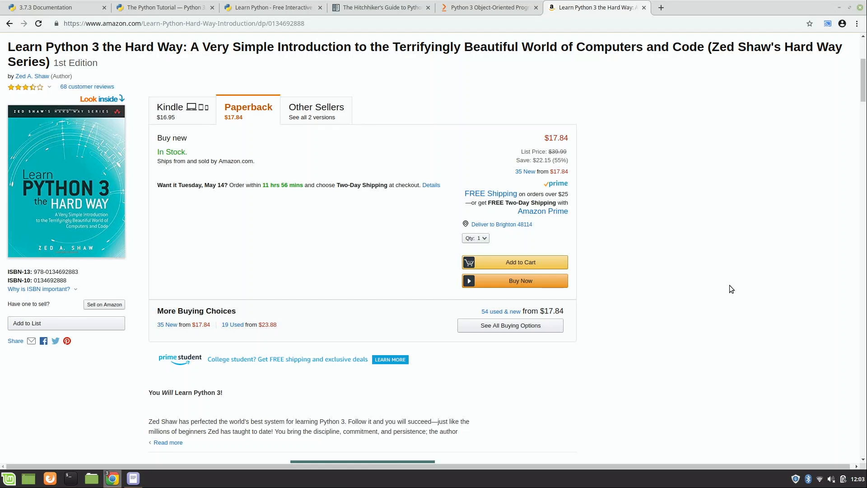
mouse_move(658, 175)
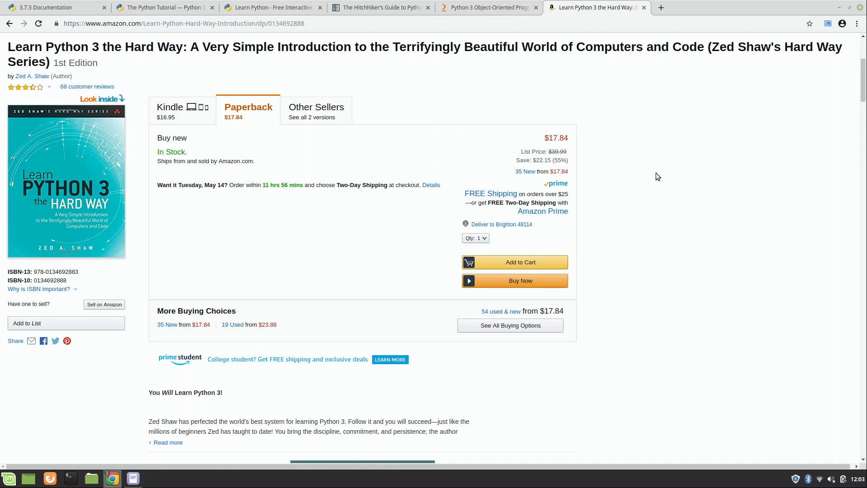
- Switch to Packt's Python 3 Object-Oriented Programming Third Edition page with its pricing
left_click(488, 7)
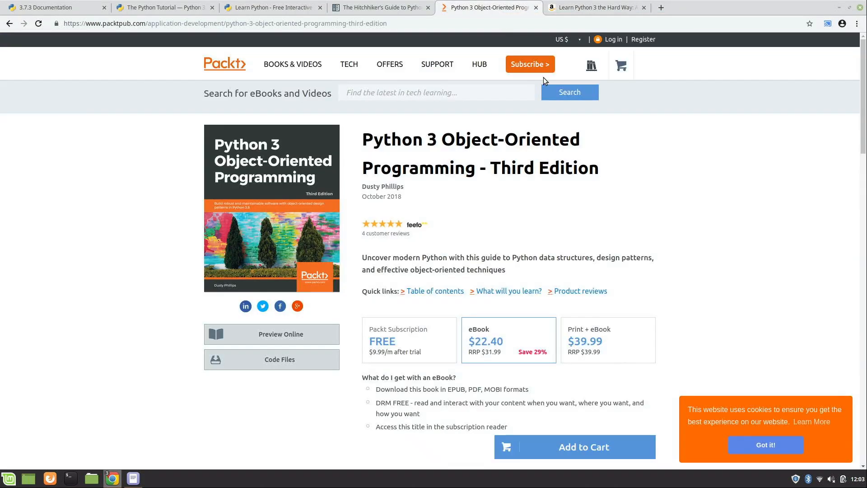
mouse_move(763, 243)
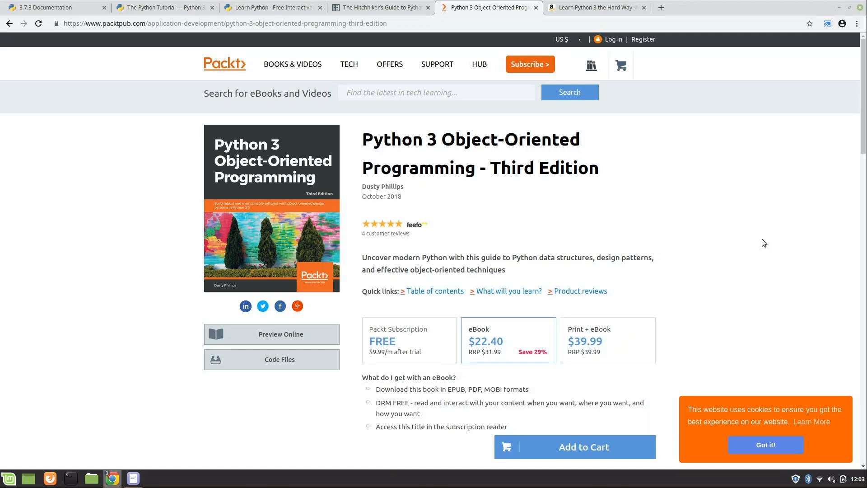
mouse_move(744, 223)
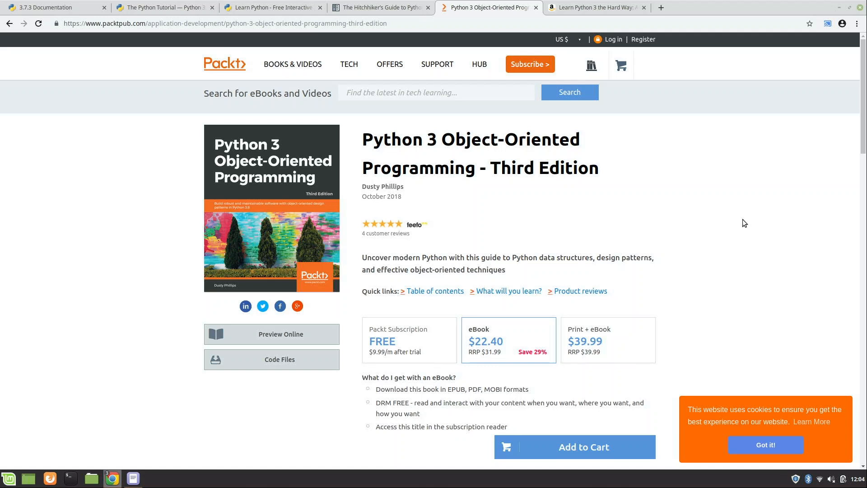
mouse_move(696, 207)
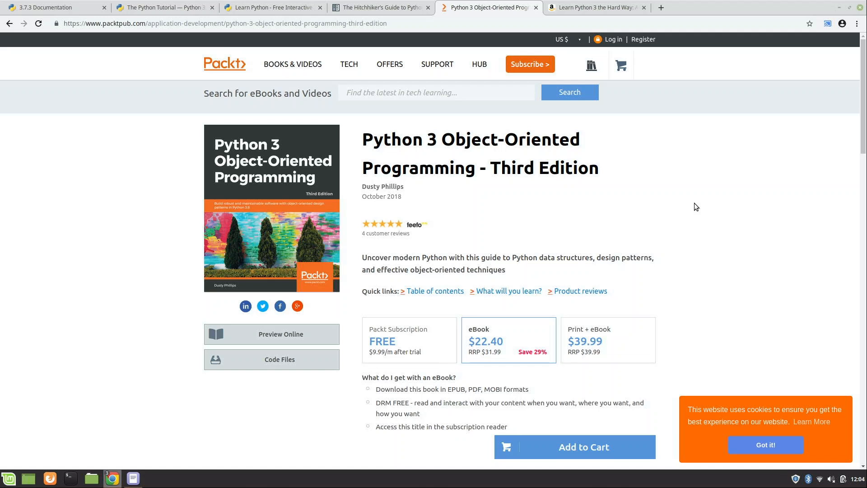
mouse_move(704, 207)
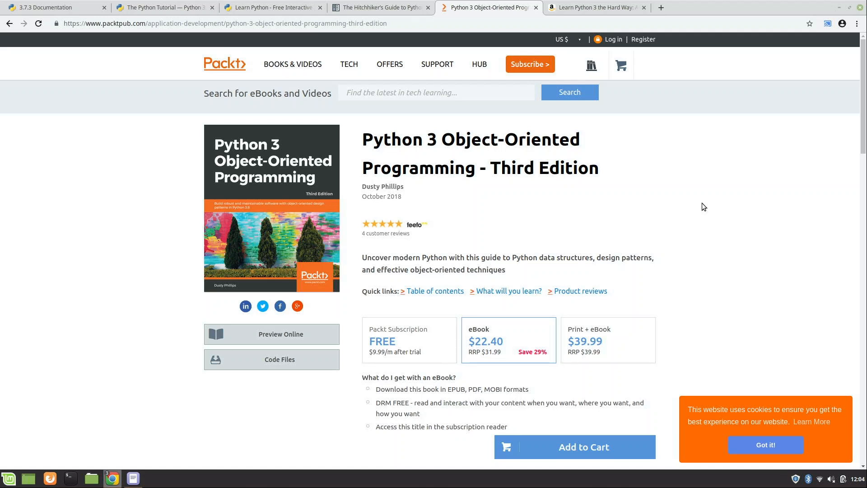
mouse_move(656, 224)
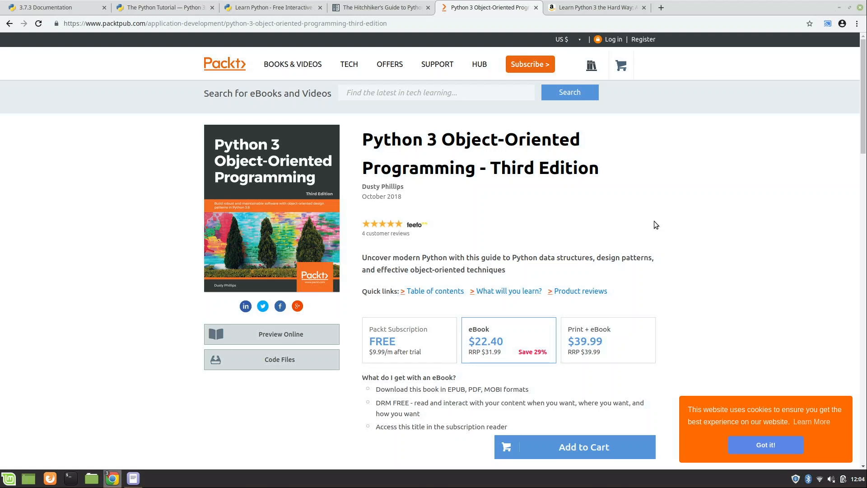
mouse_move(682, 224)
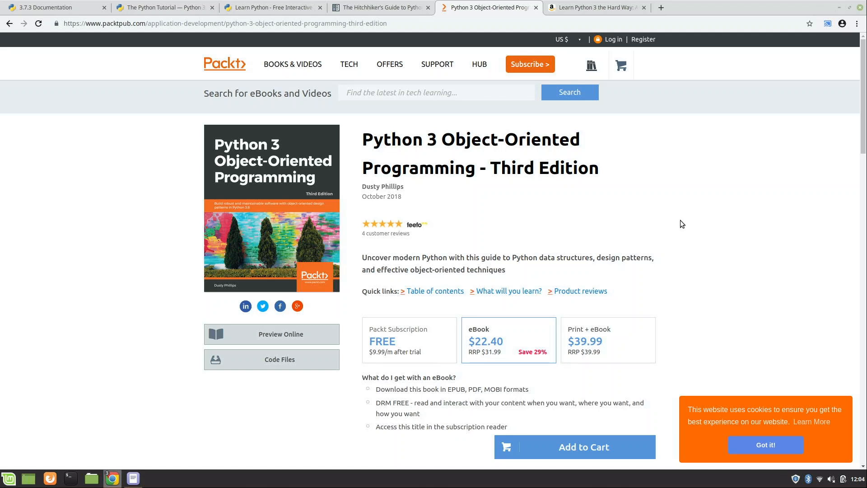
mouse_move(688, 226)
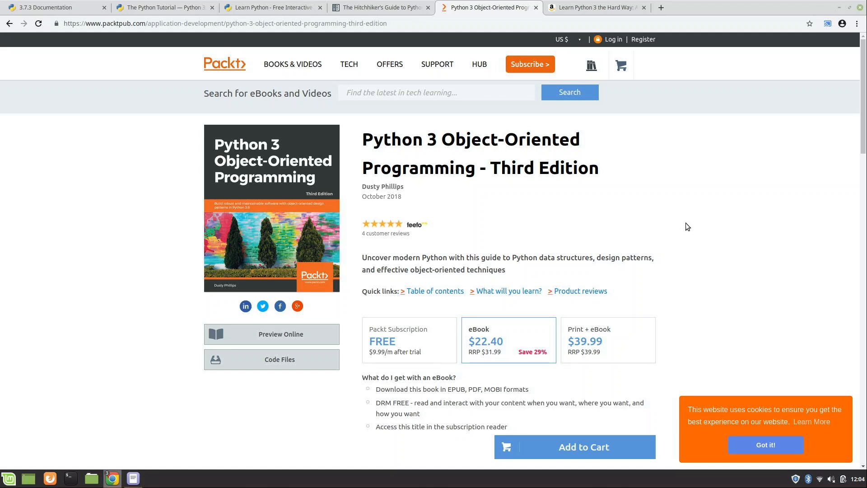